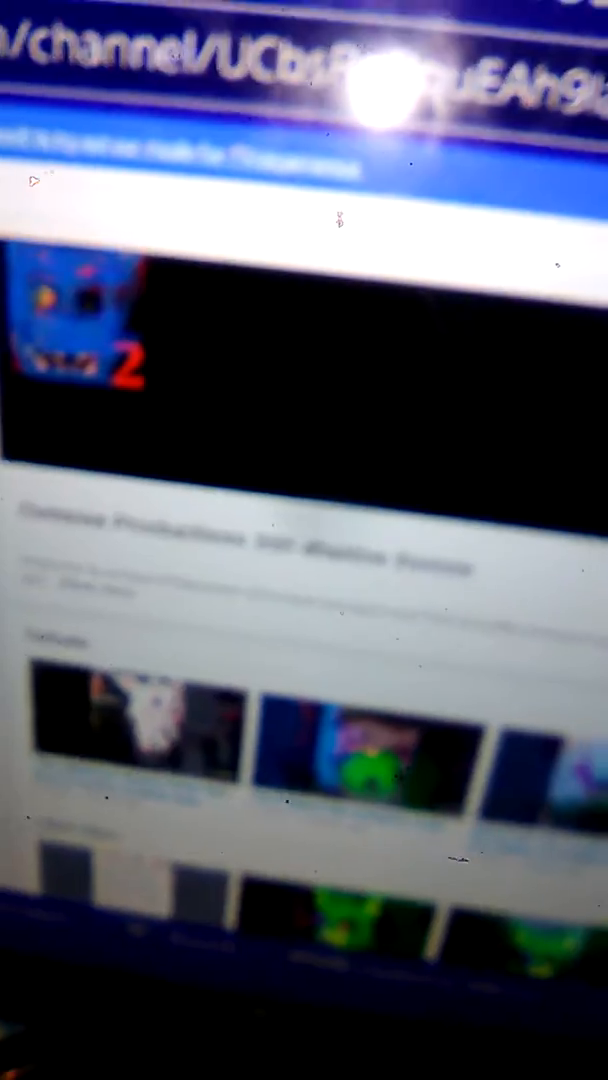
scroll("down", 3)
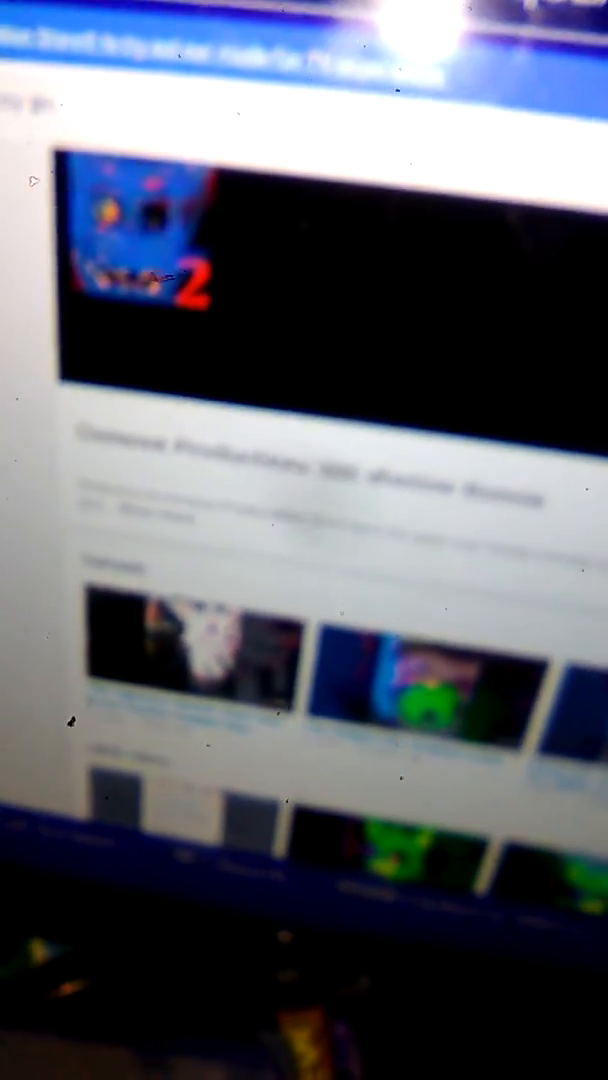